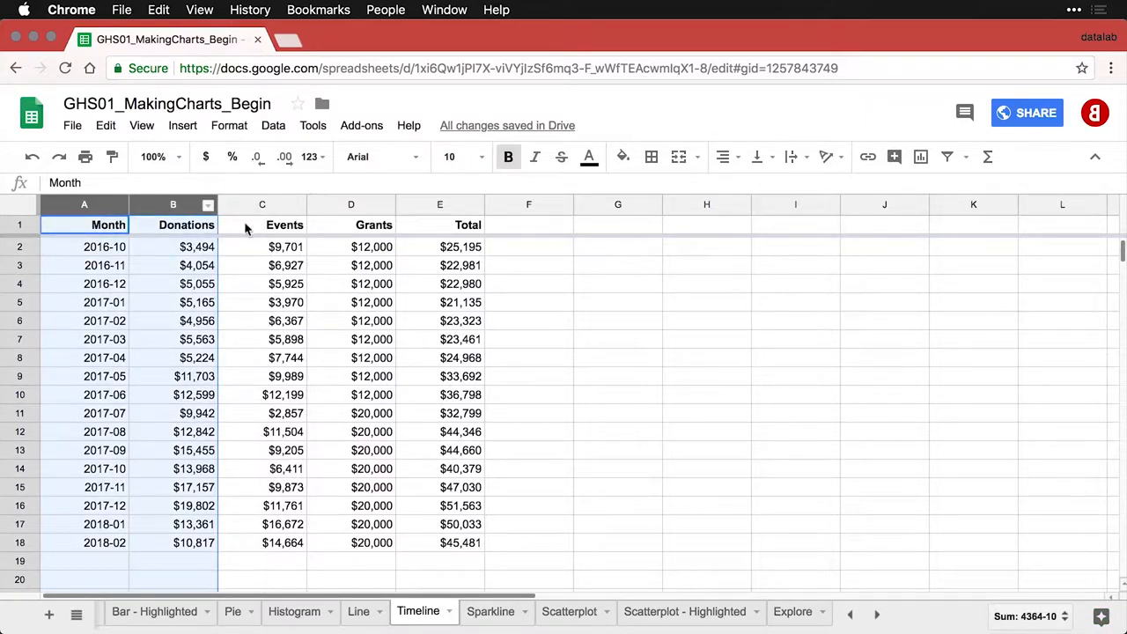
mouse_move(919, 157)
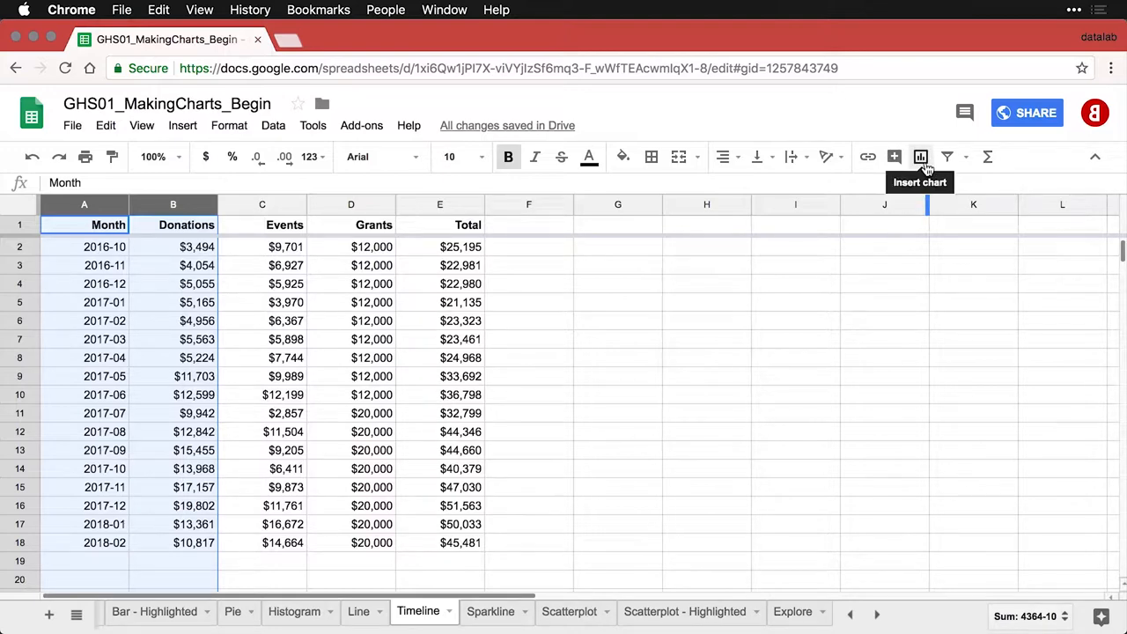
mouse_move(921, 168)
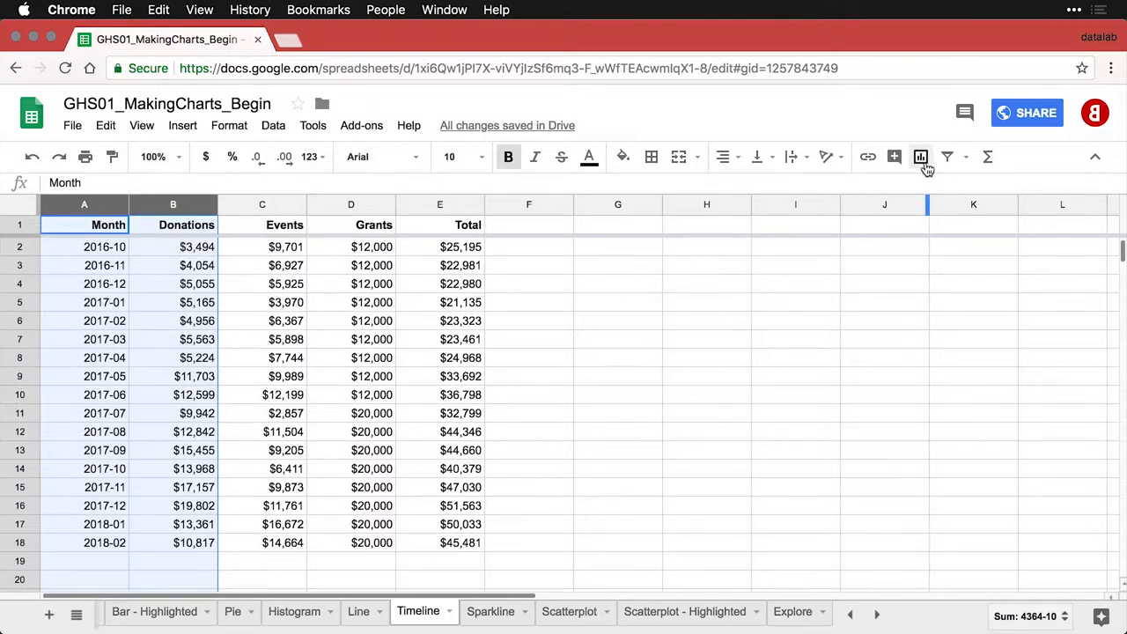
- Insert a chart of Month vs. Donations from columns A:B and browse the chart type list
click(919, 157)
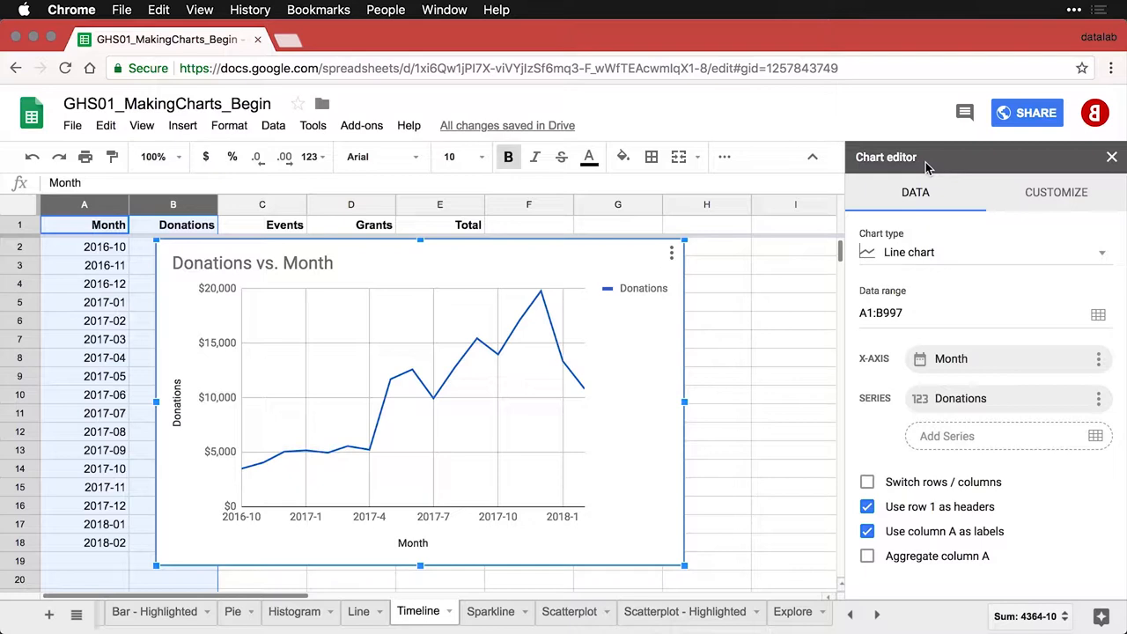
mouse_move(968, 261)
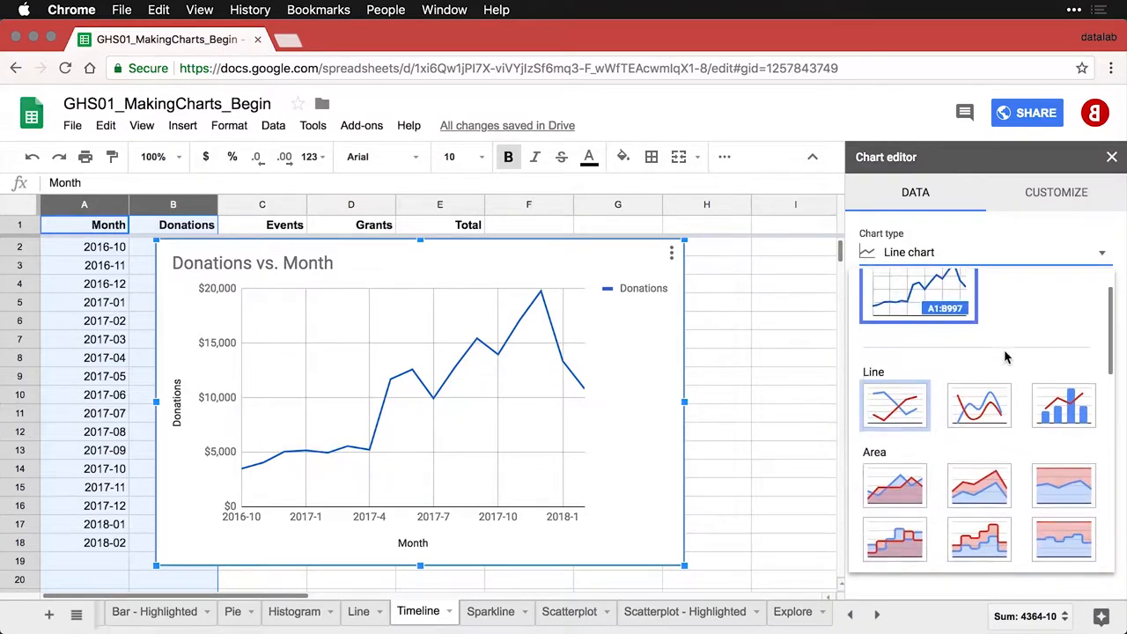
scroll(down, 3)
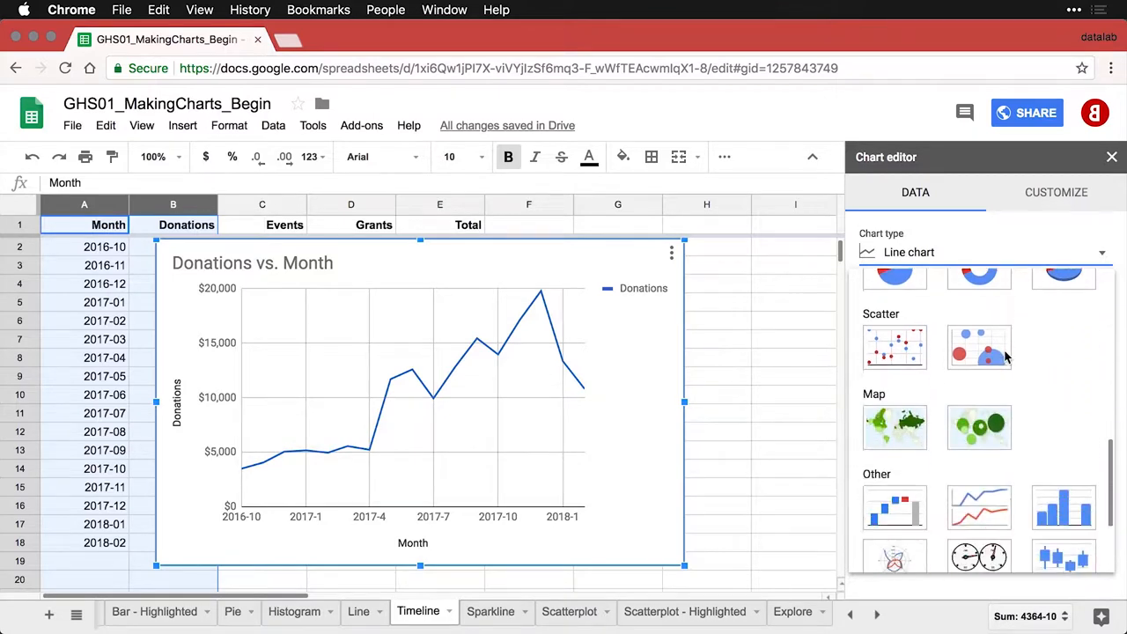
scroll(down, 3)
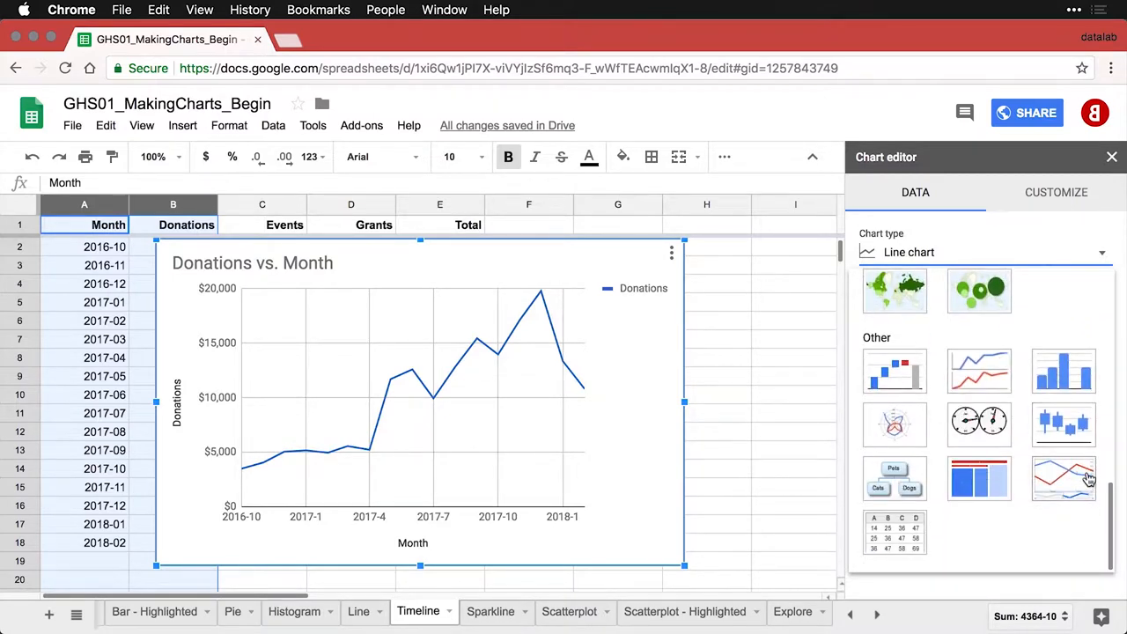
mouse_move(1064, 479)
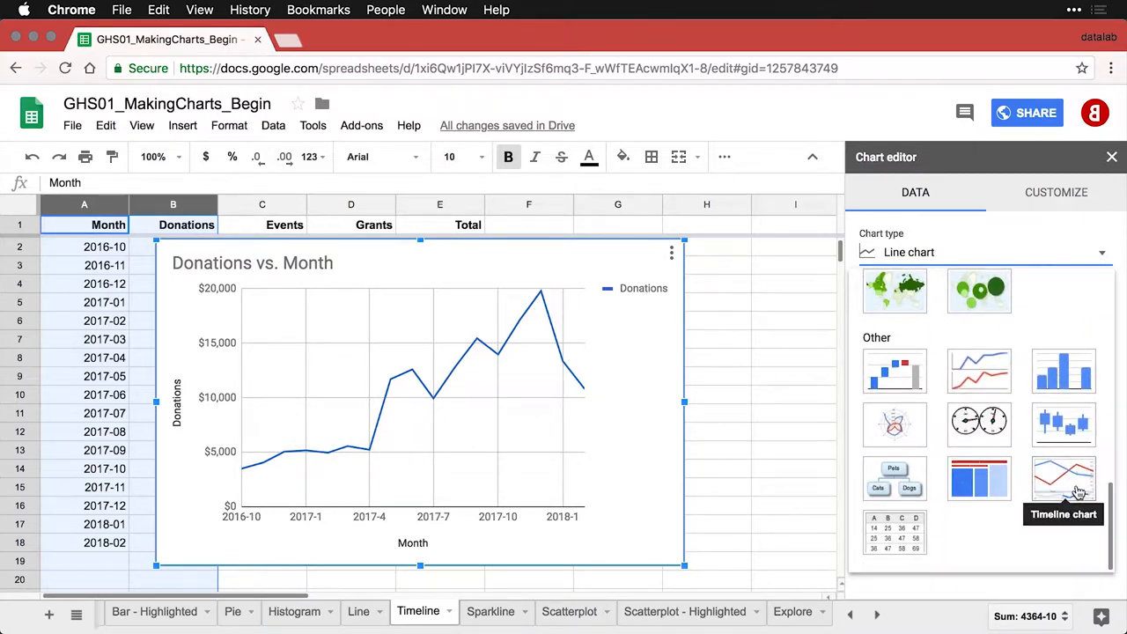
- Make it a Timeline chart with 4px line thickness and 10% fill opacity
click(1063, 479)
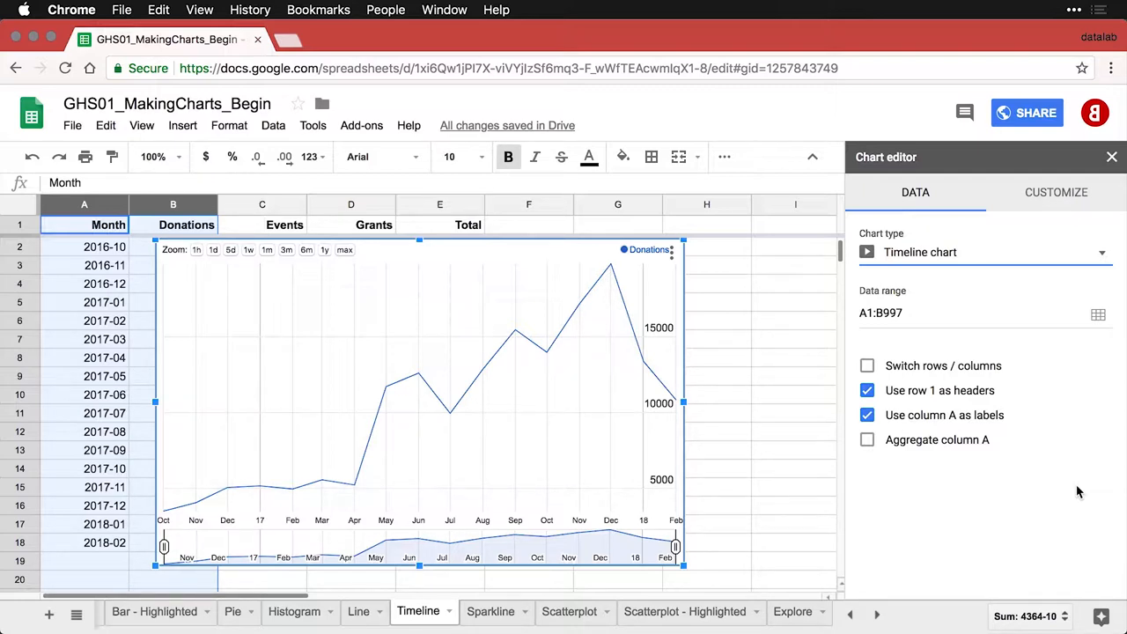
click(1056, 192)
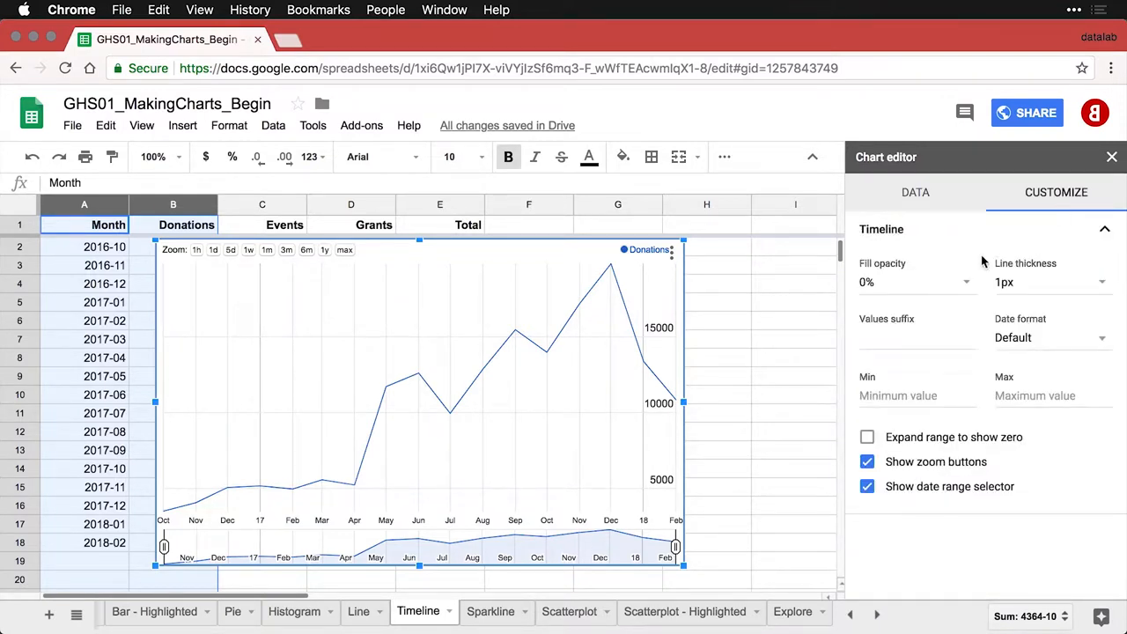
mouse_move(1100, 282)
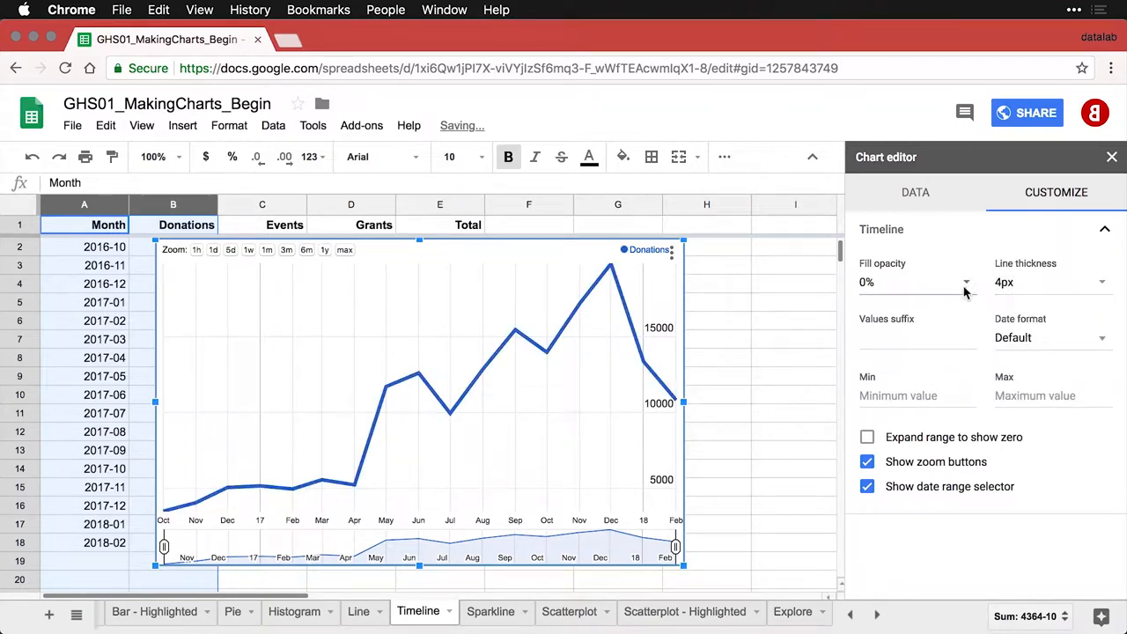
click(965, 281)
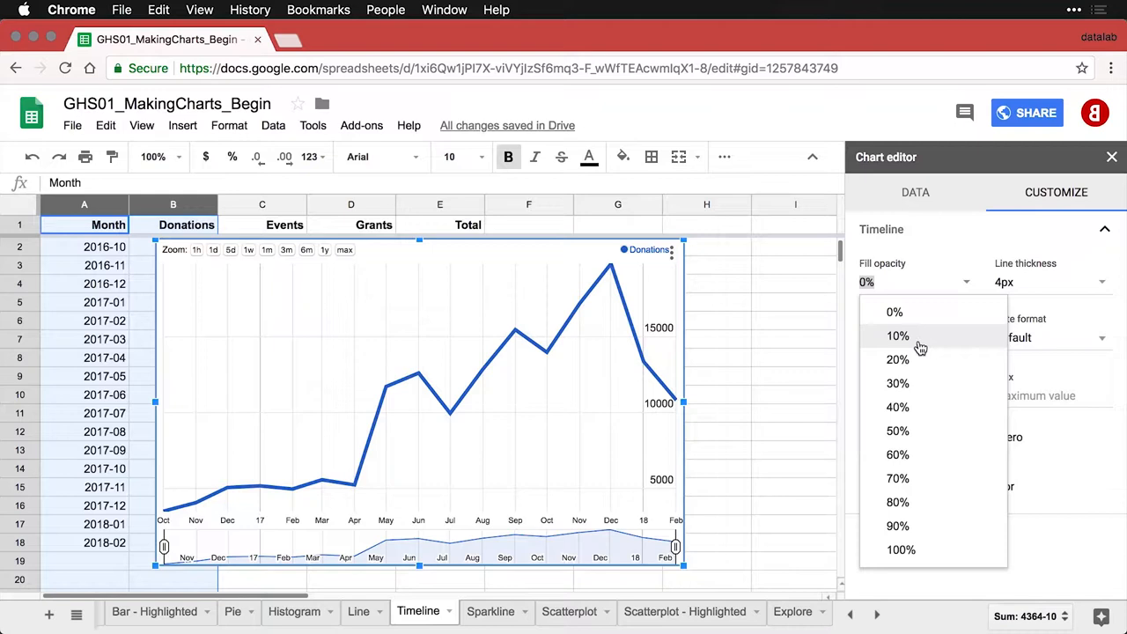
click(898, 335)
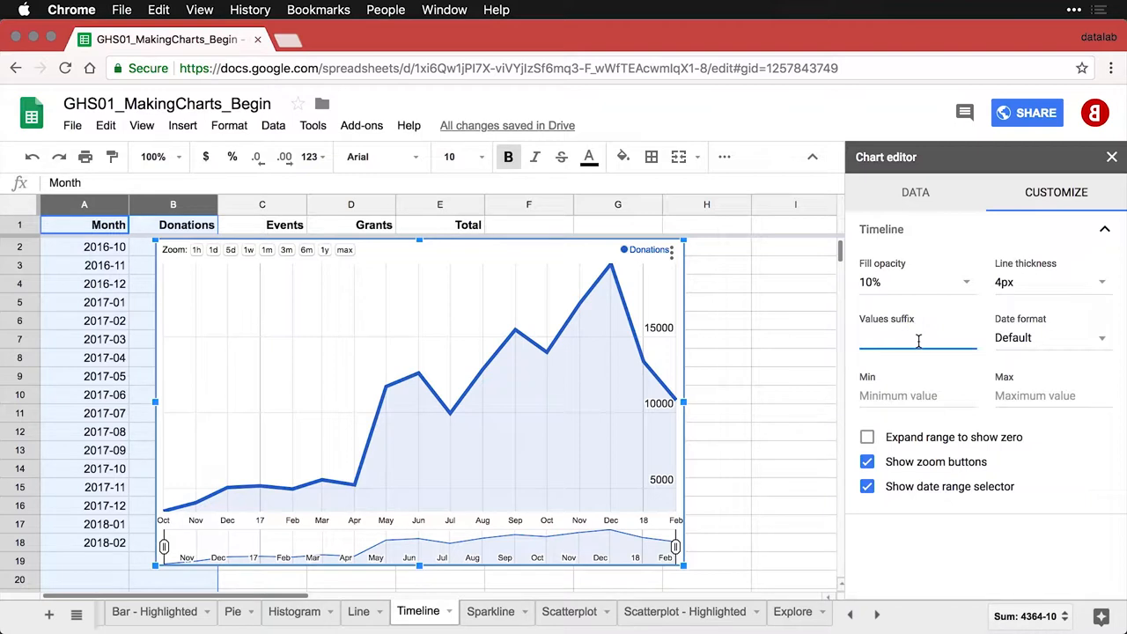
mouse_move(703, 428)
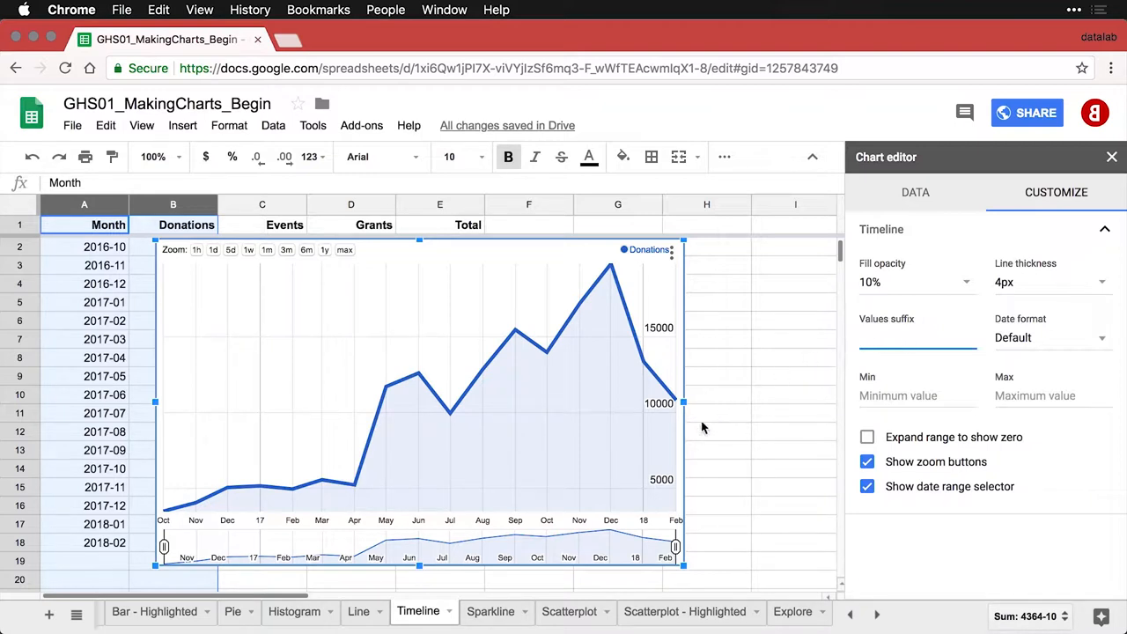
mouse_move(672, 422)
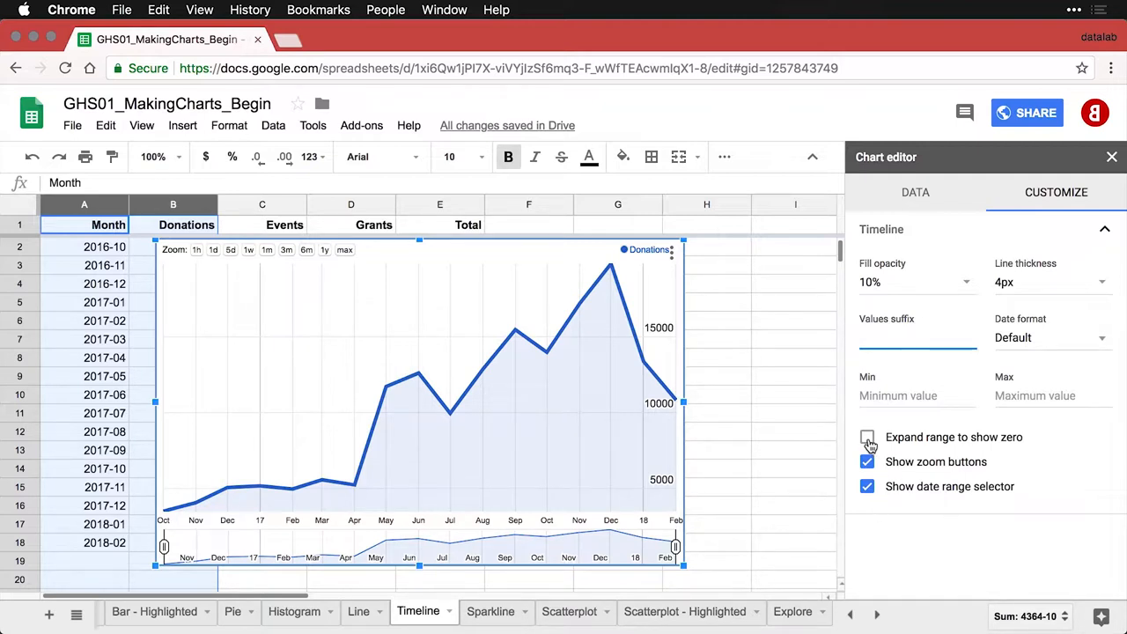
- Enable 'Expand range to show zero' so the value axis starts at 0
click(866, 437)
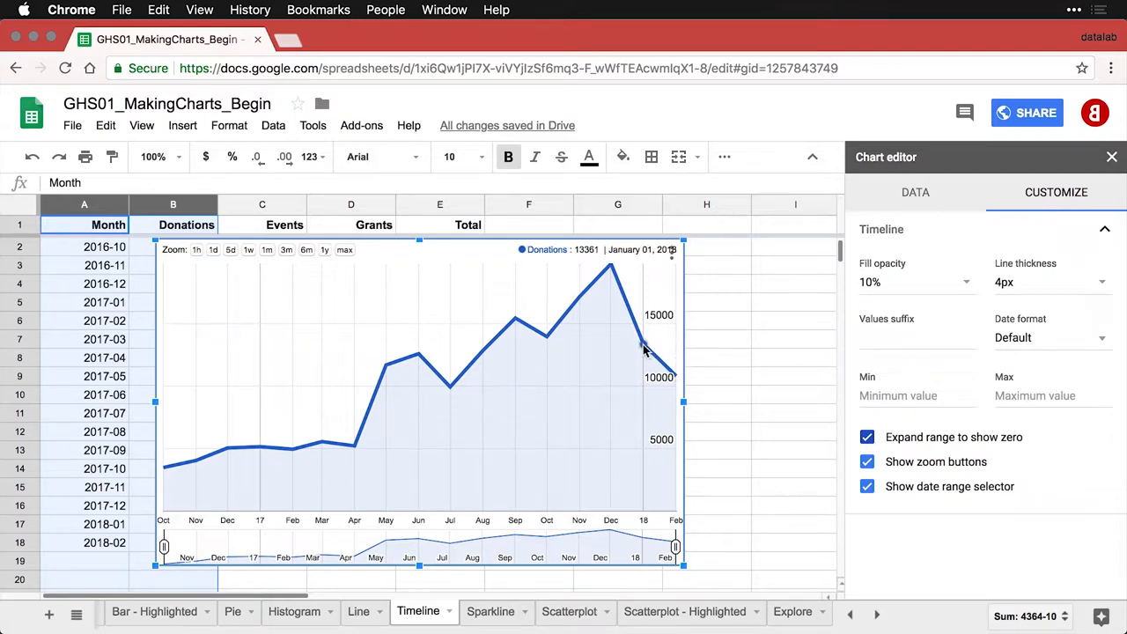
mouse_move(595, 296)
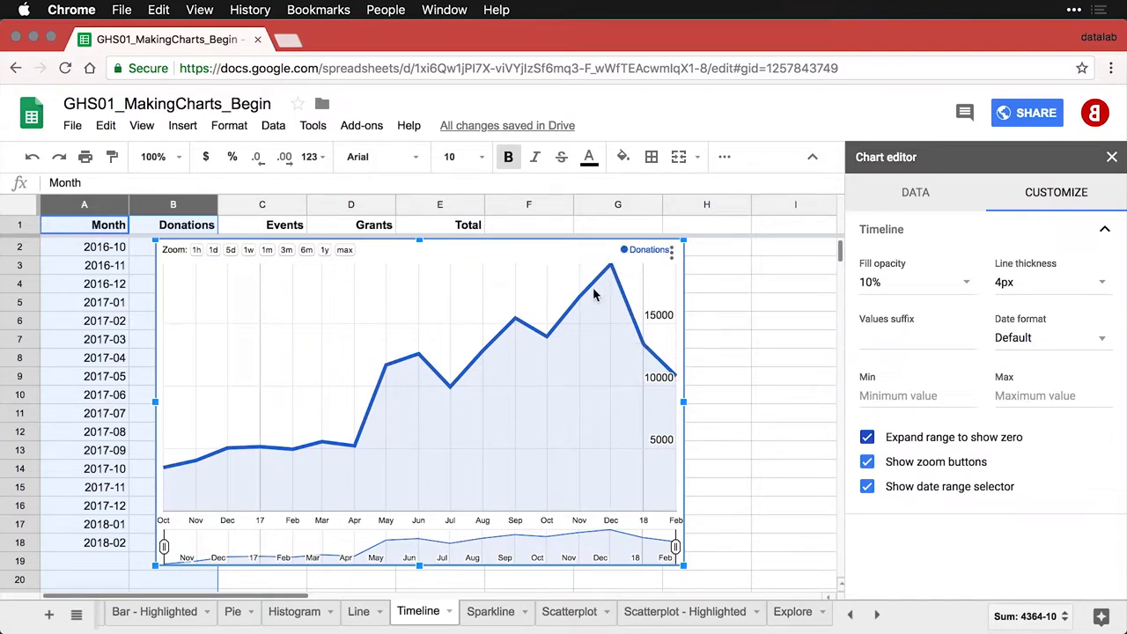
mouse_move(583, 299)
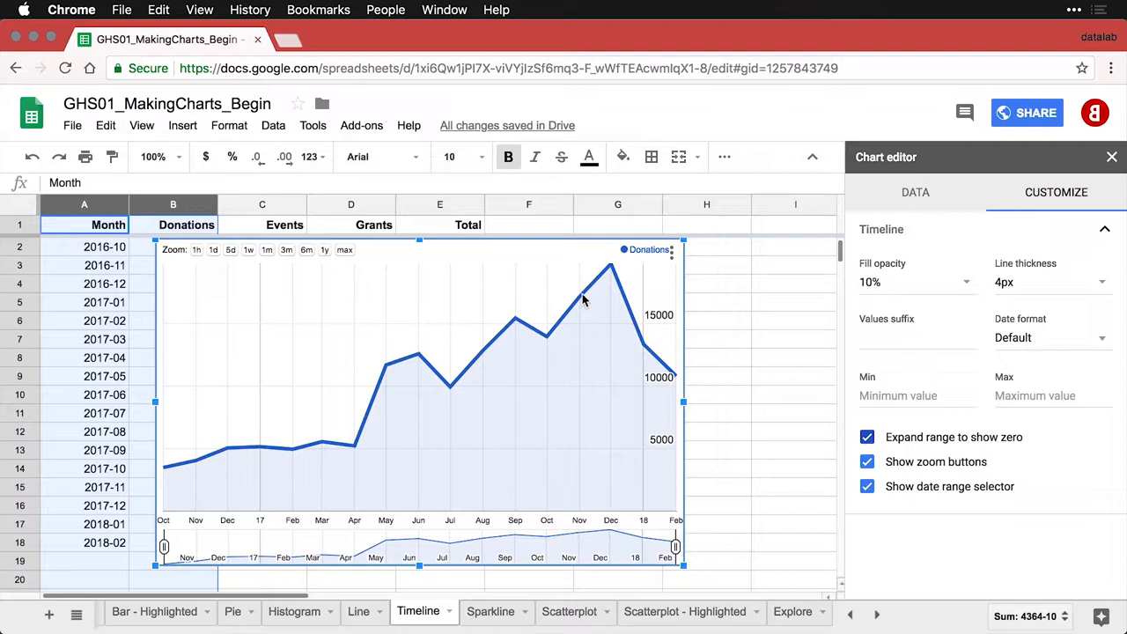
mouse_move(546, 344)
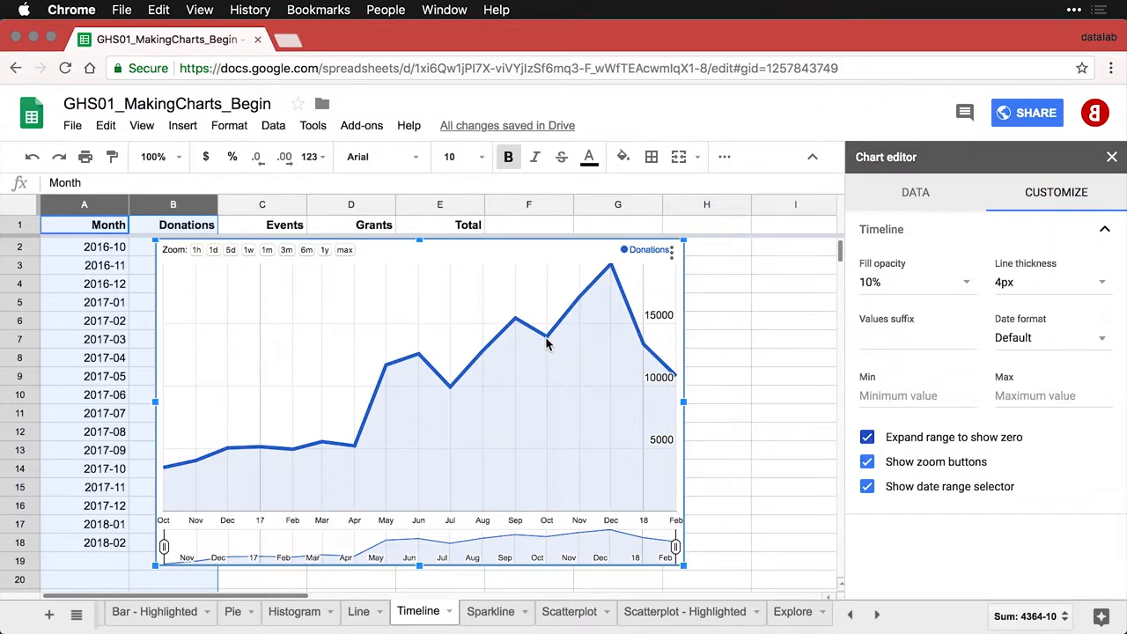
mouse_move(514, 321)
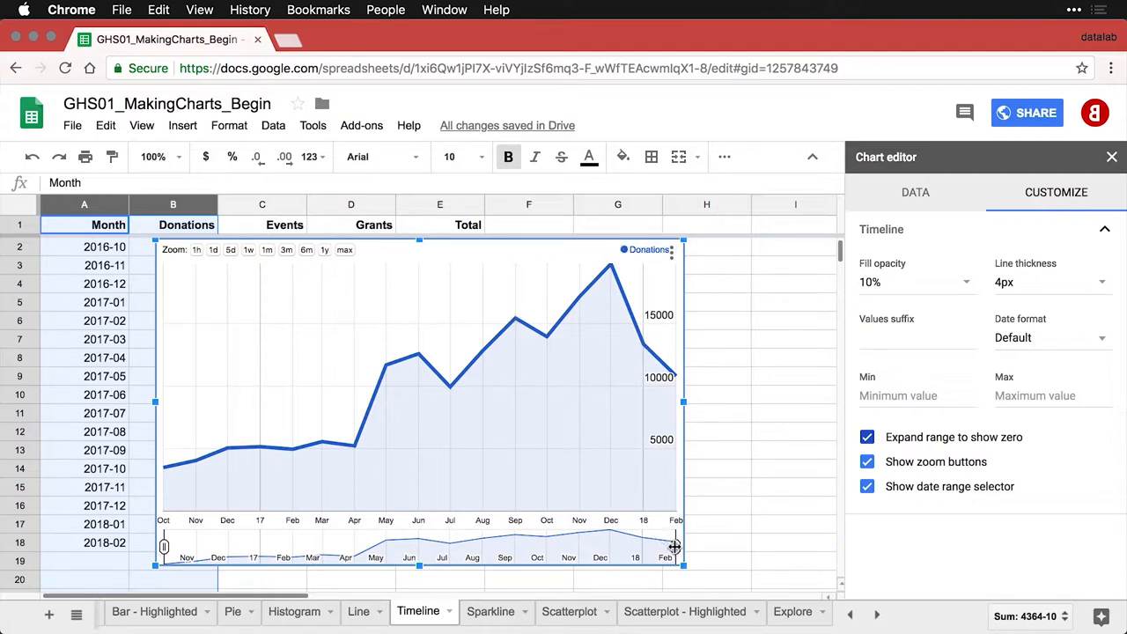
drag(674, 545, 613, 546)
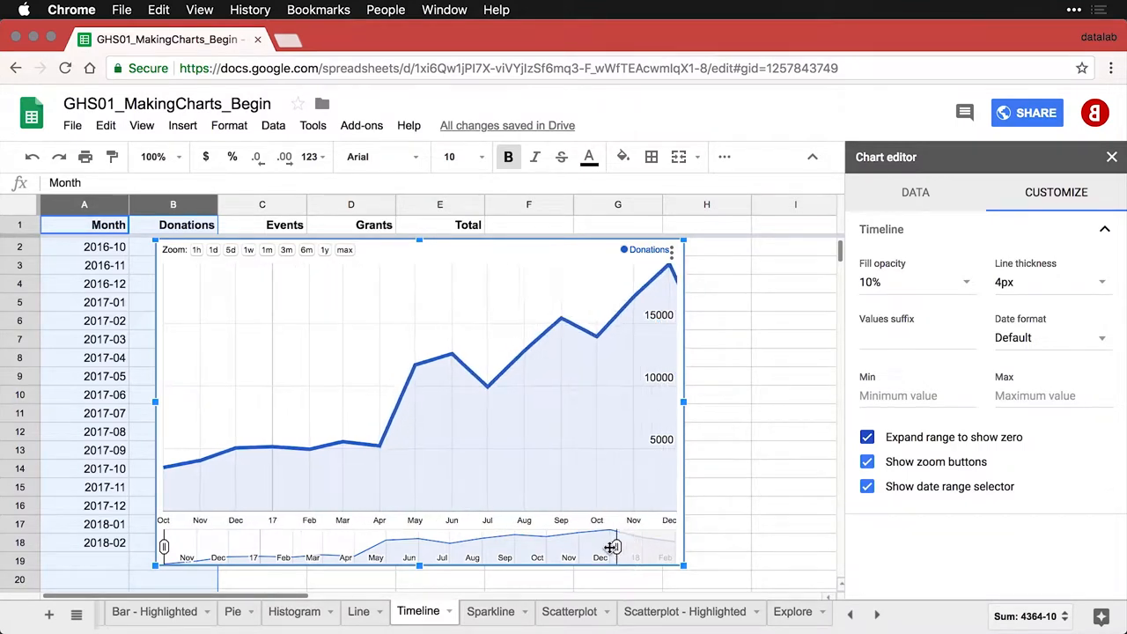
drag(613, 548, 597, 547)
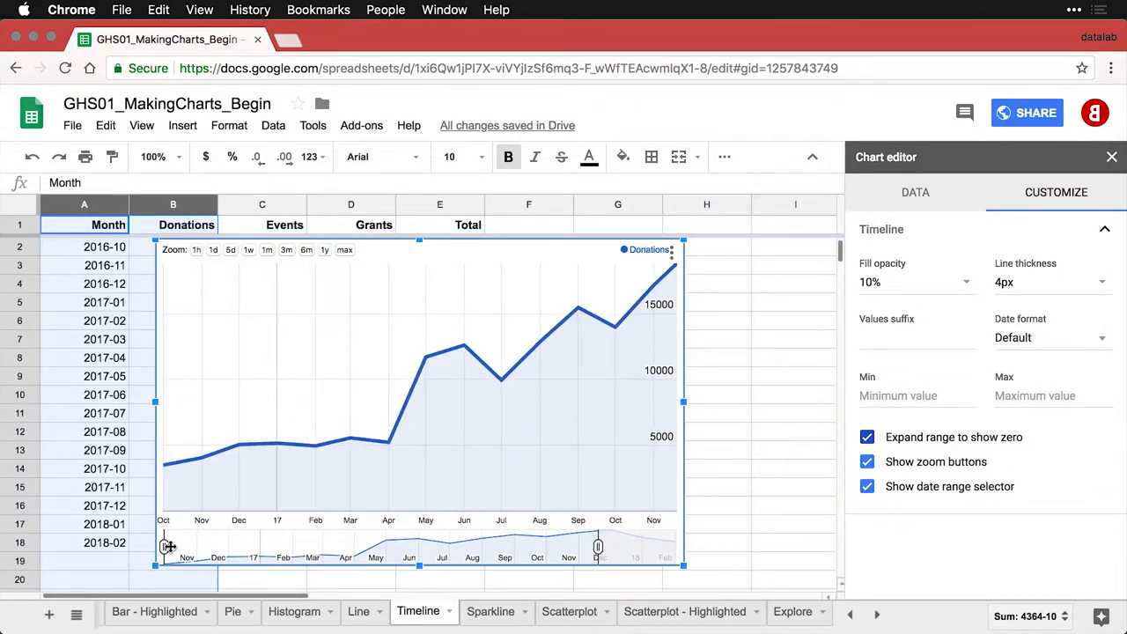
drag(166, 546, 226, 545)
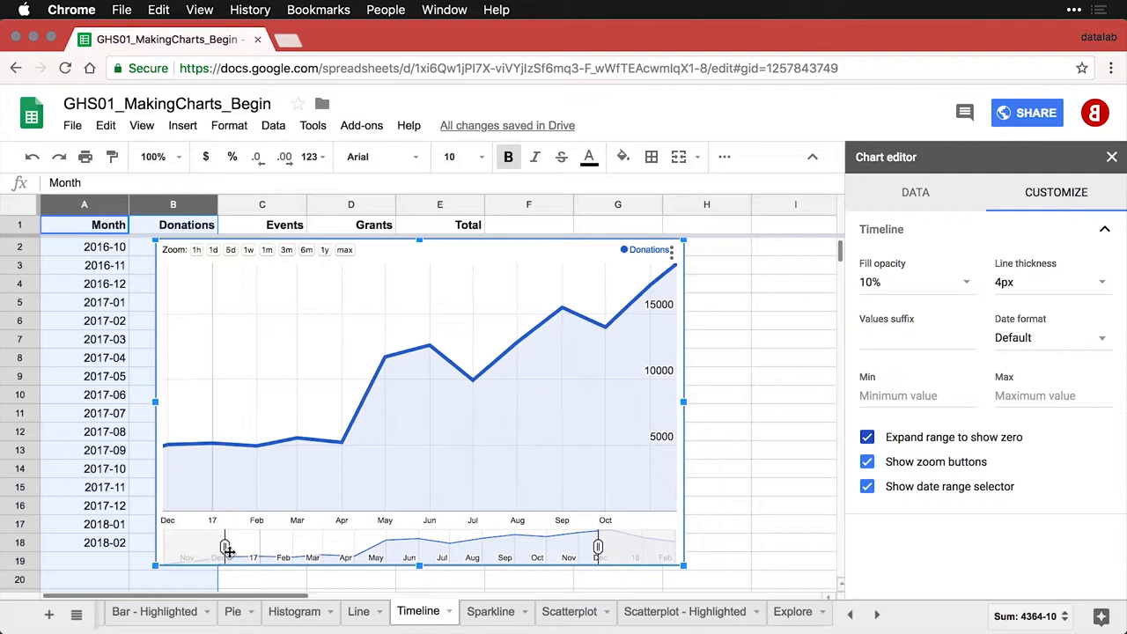
drag(226, 546, 273, 546)
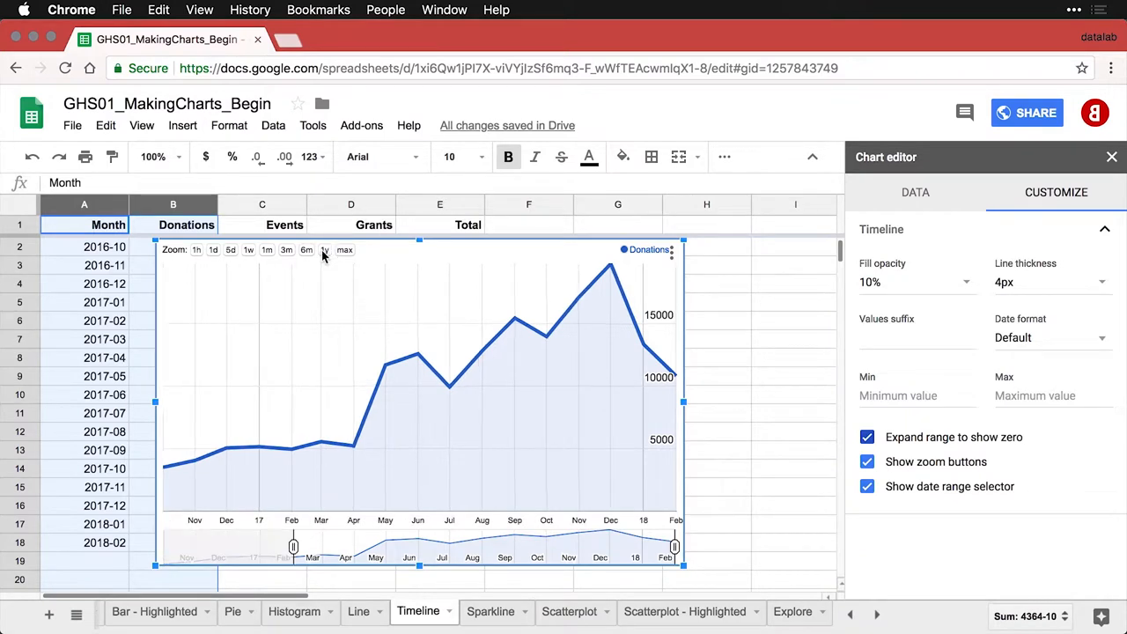
click(307, 250)
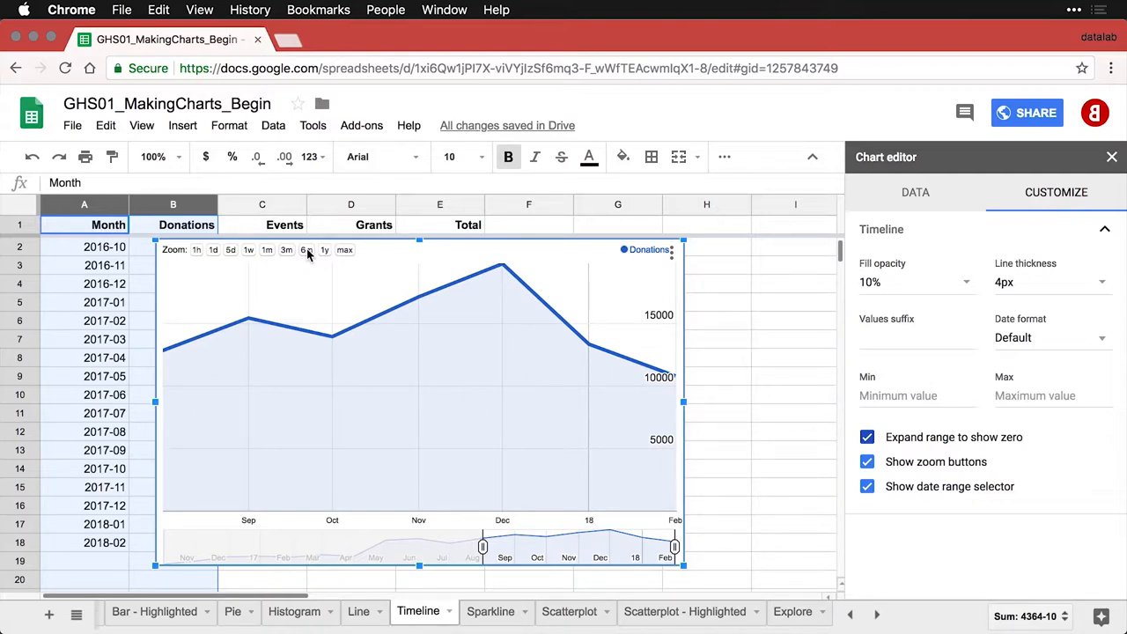
click(345, 250)
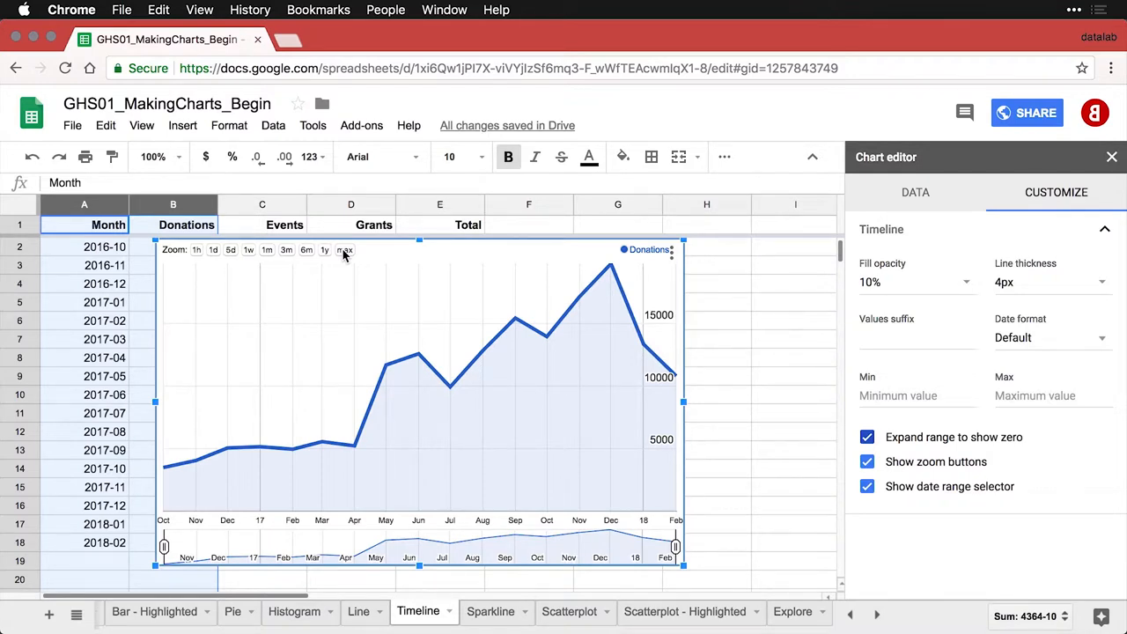
mouse_move(687, 267)
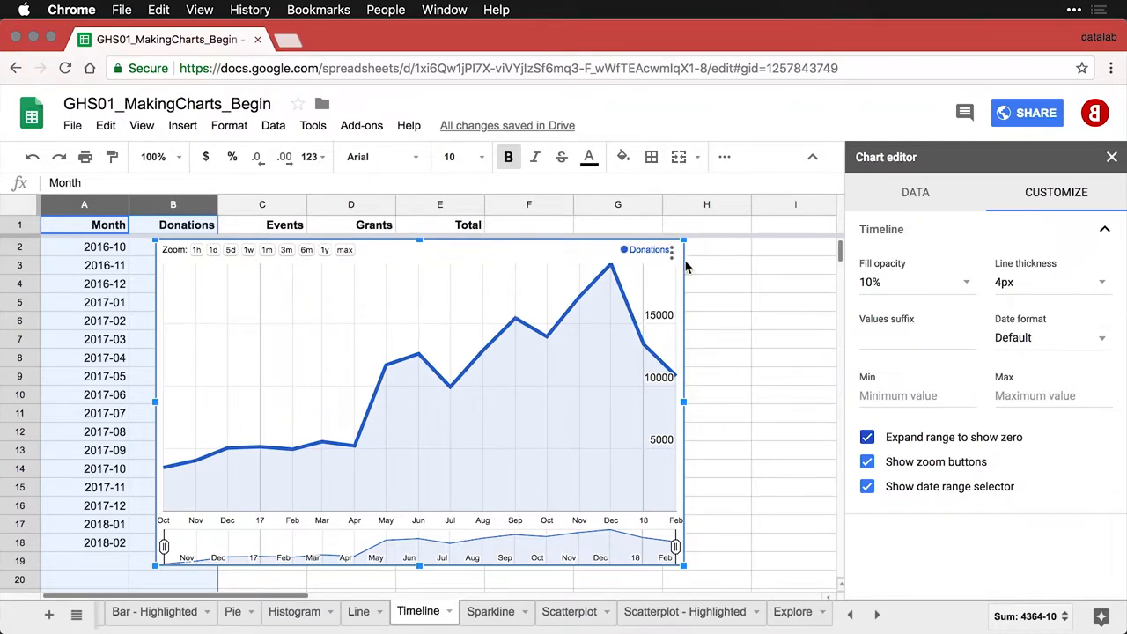
- Duplicate the Donations timeline chart and drag the copy below the original
click(671, 250)
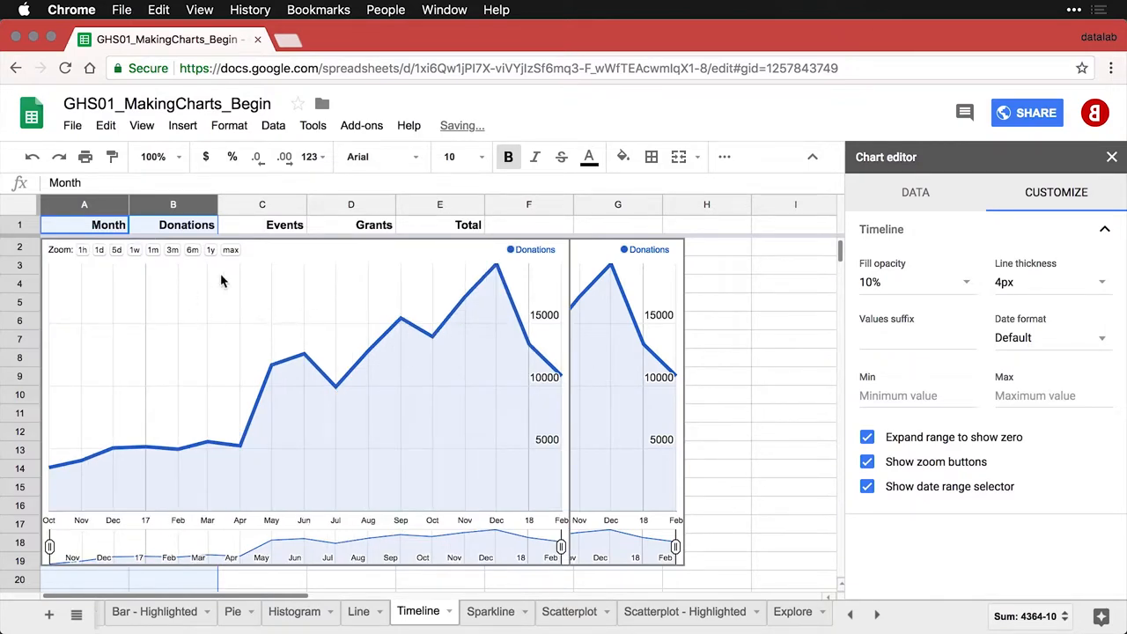
click(281, 250)
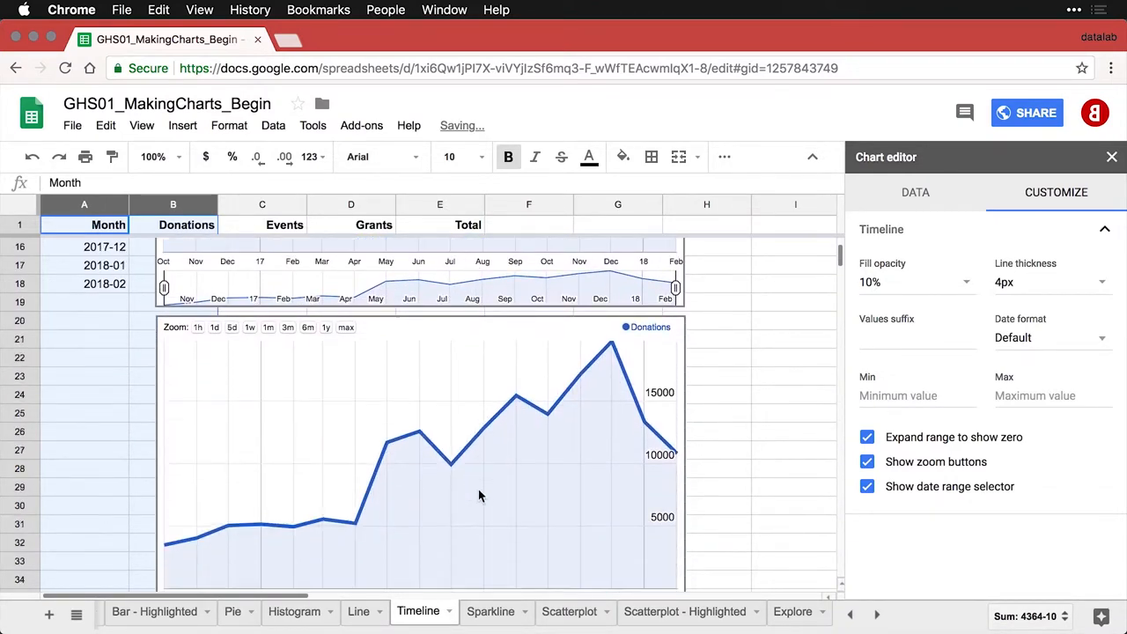
scroll(down, 3)
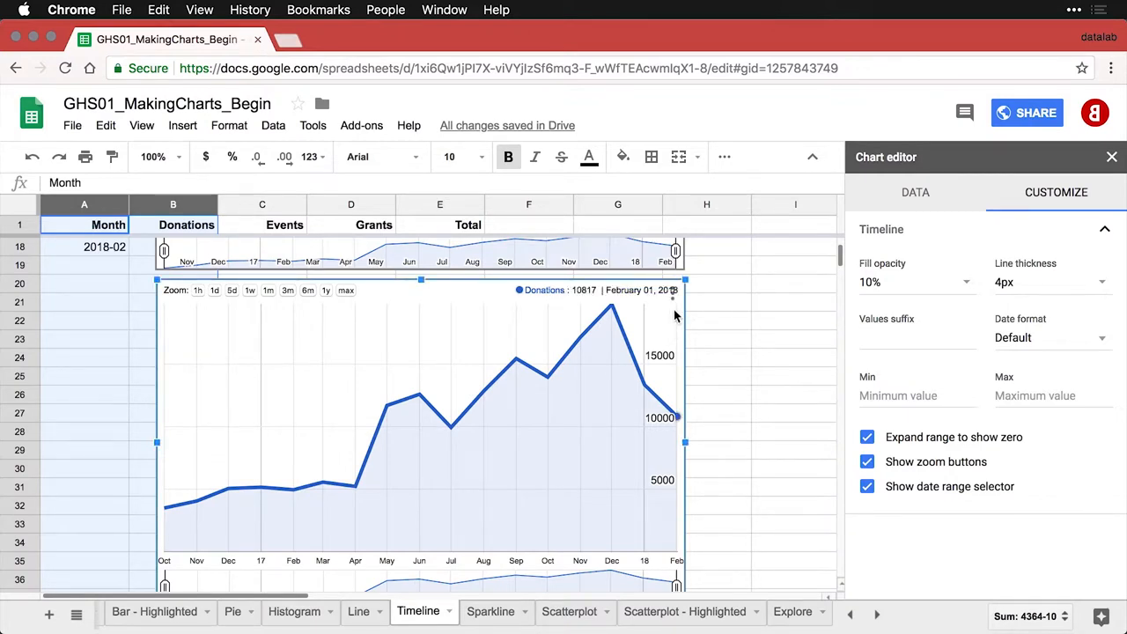
- Change the copied chart's data range to A1:E18 so it plots Donations, Events, Grants and Total
click(916, 192)
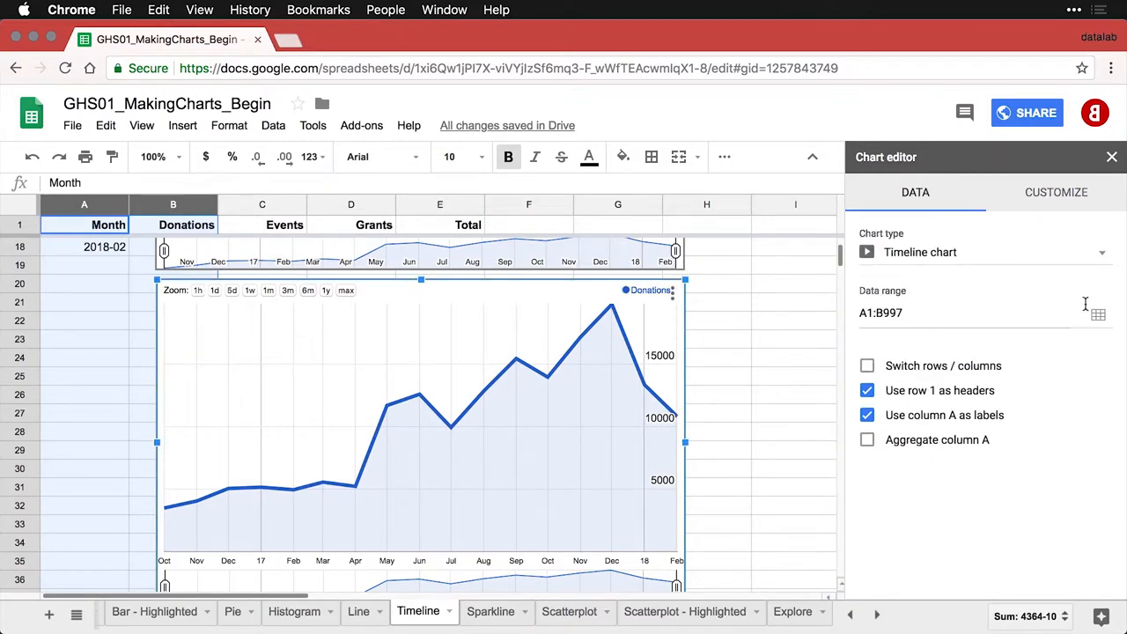
click(1097, 314)
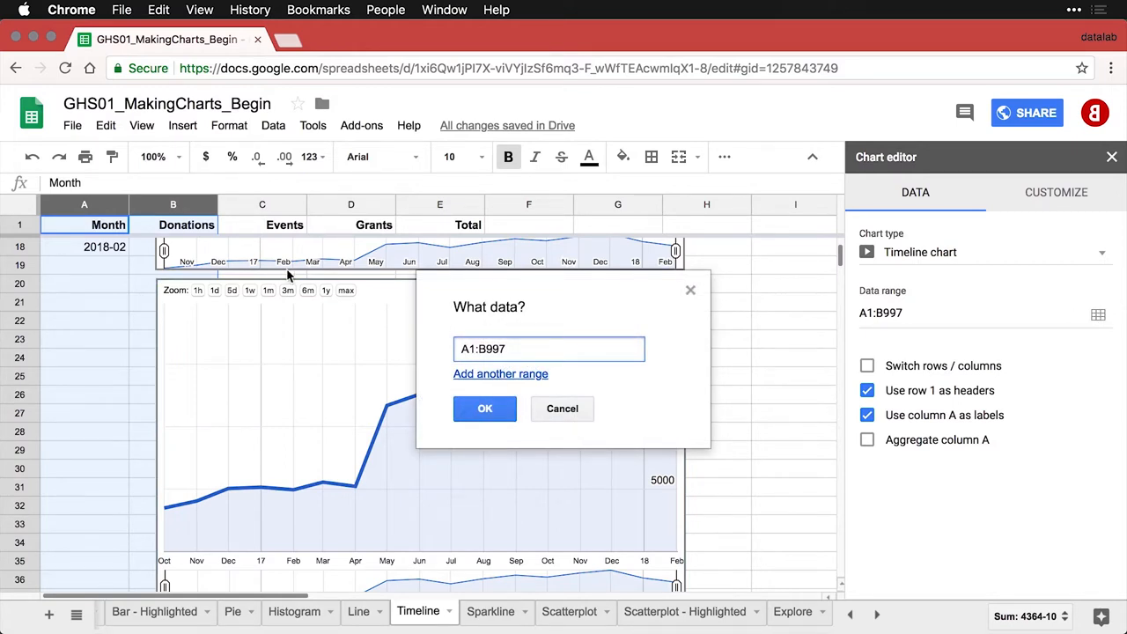
click(85, 246)
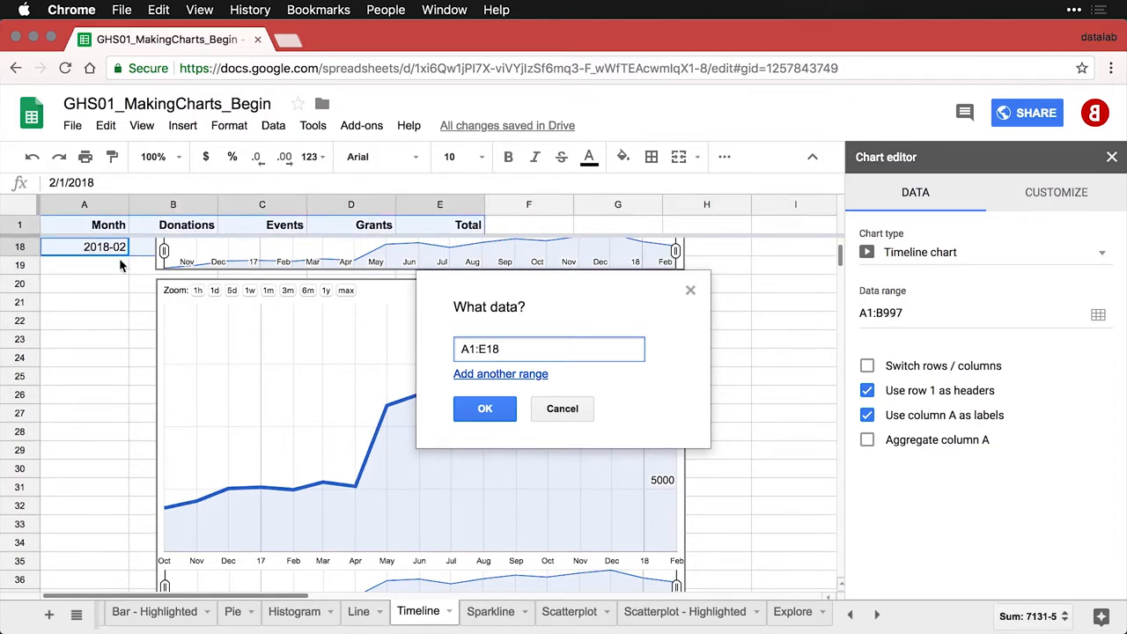
click(484, 408)
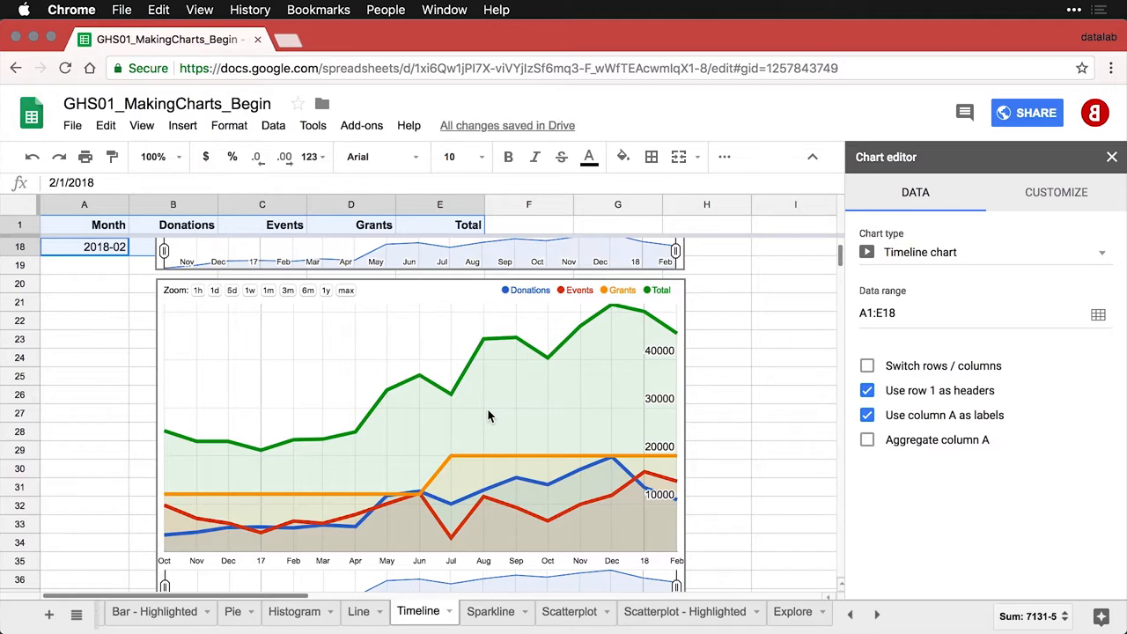
mouse_move(743, 359)
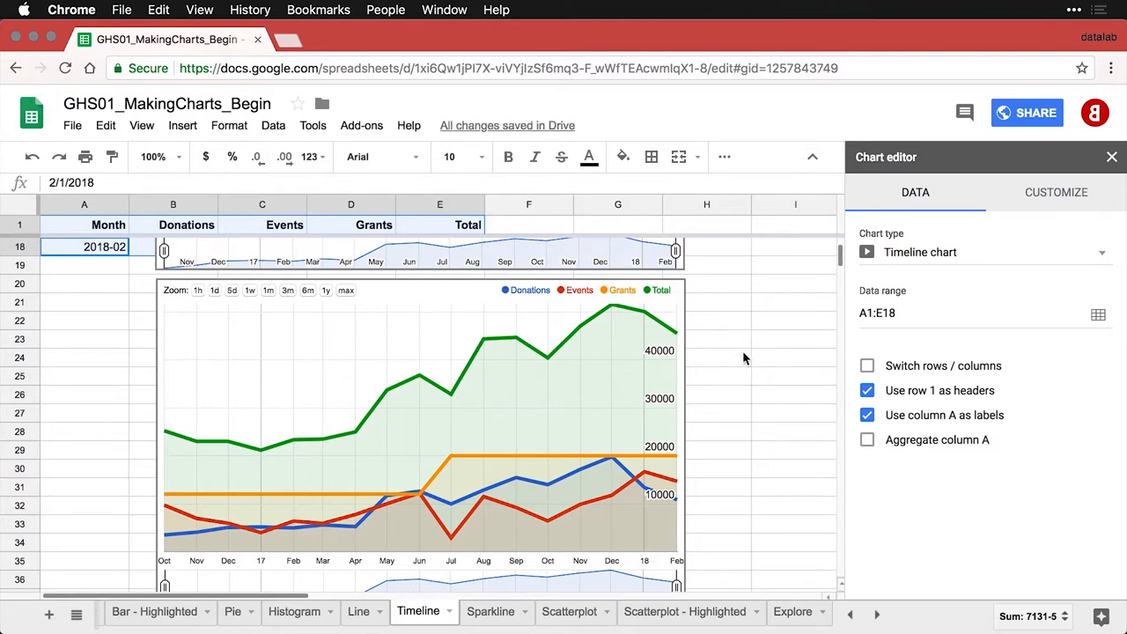
- Drag the date range selector's right handle so the visible timeline ends around October
scroll(down, 3)
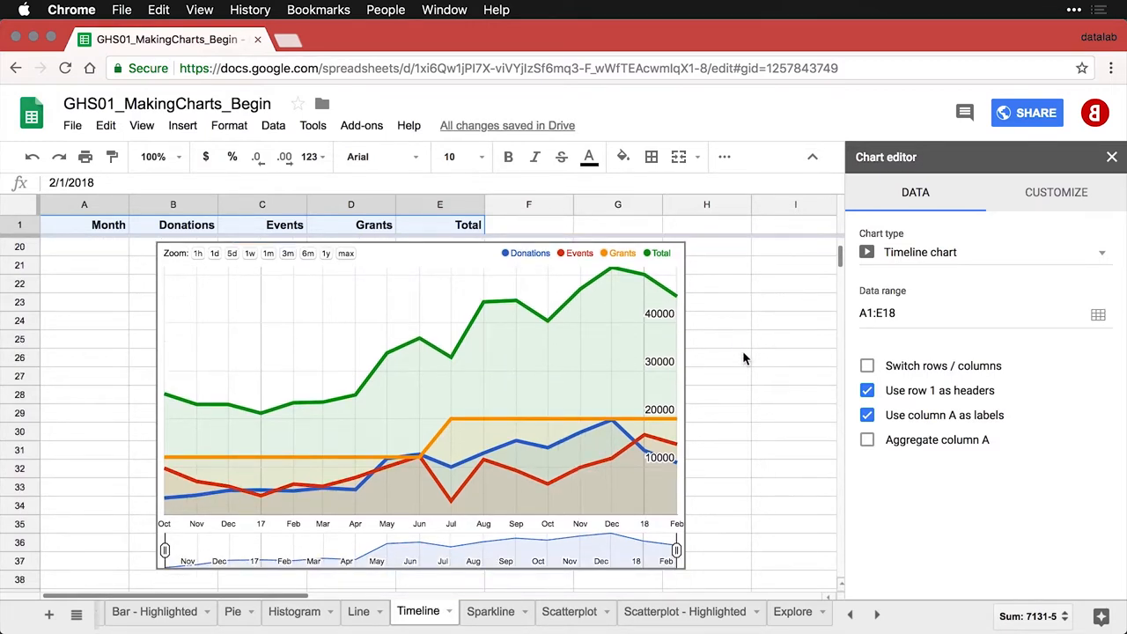
mouse_move(708, 402)
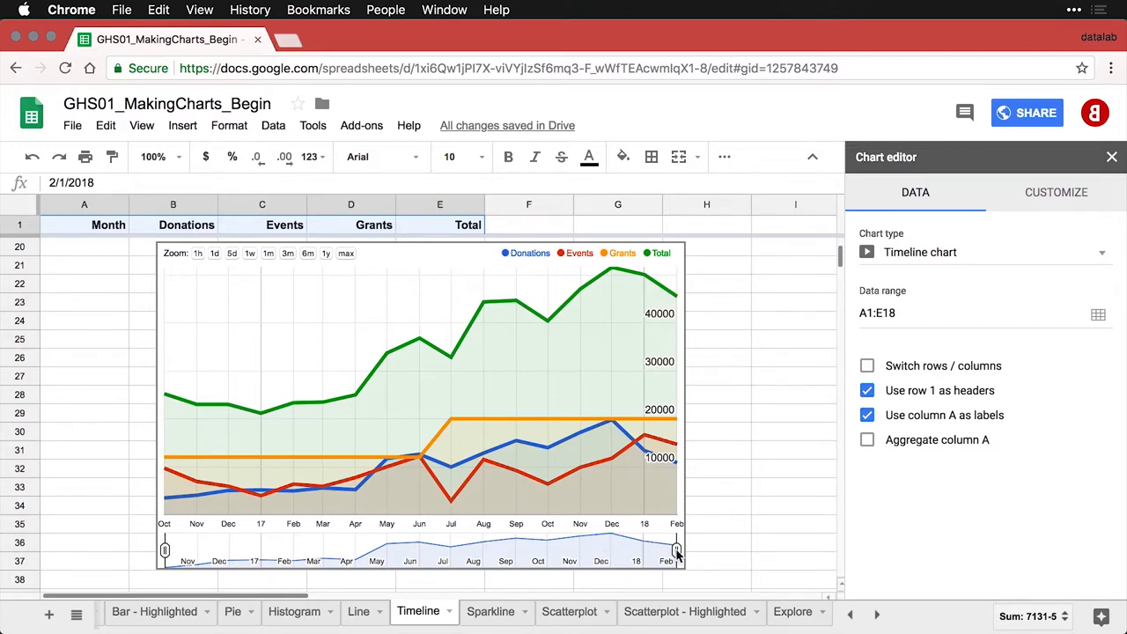
click(419, 396)
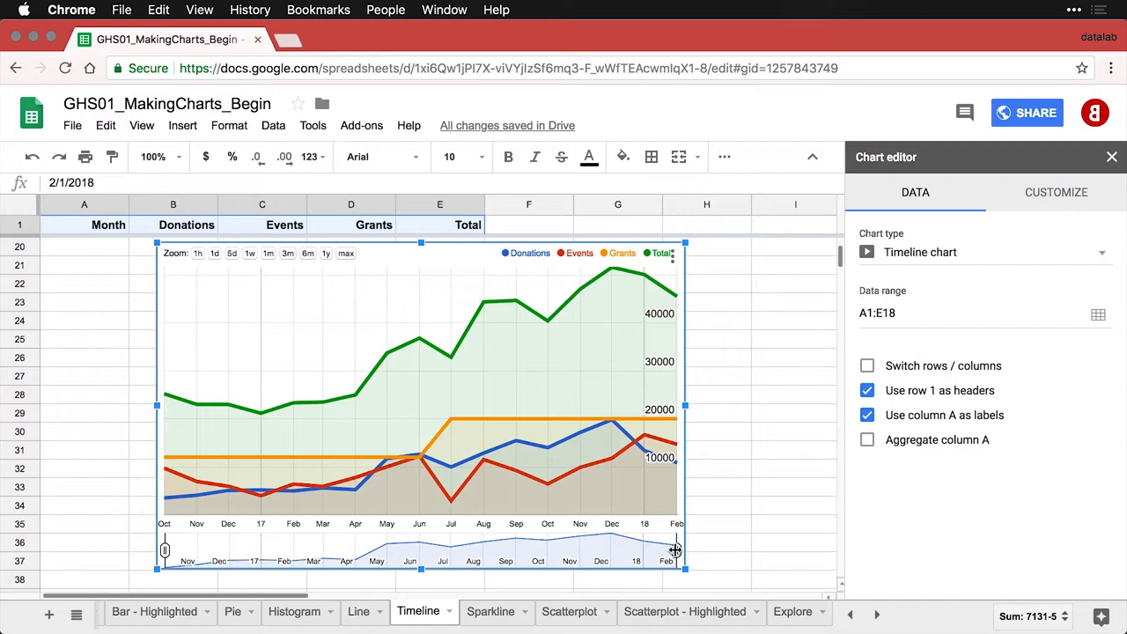
drag(676, 549, 609, 549)
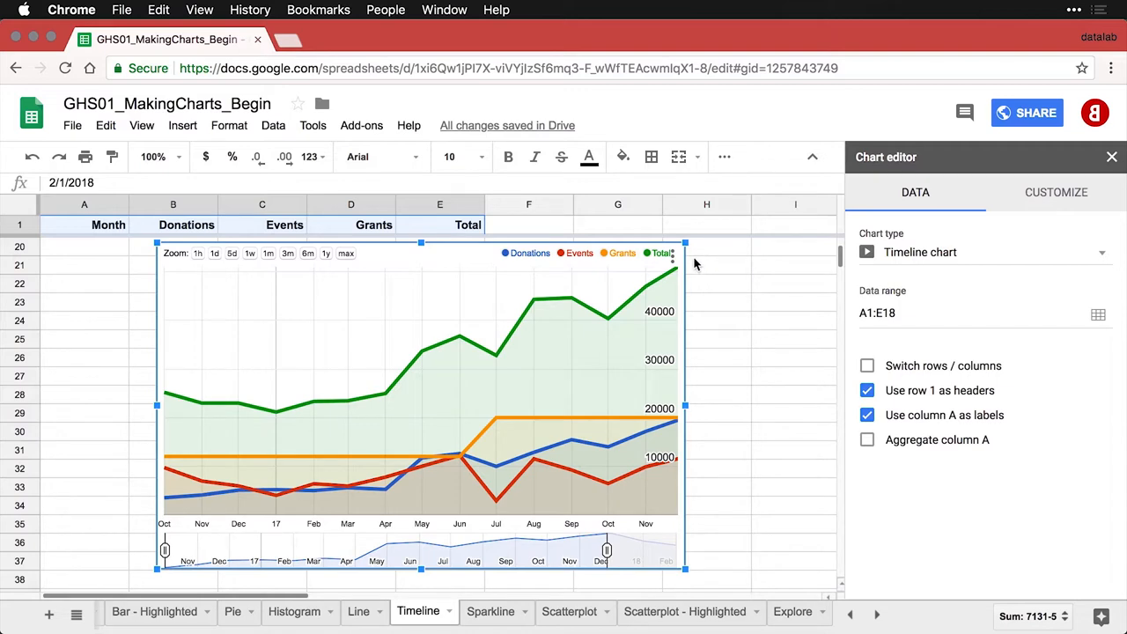
mouse_move(625, 314)
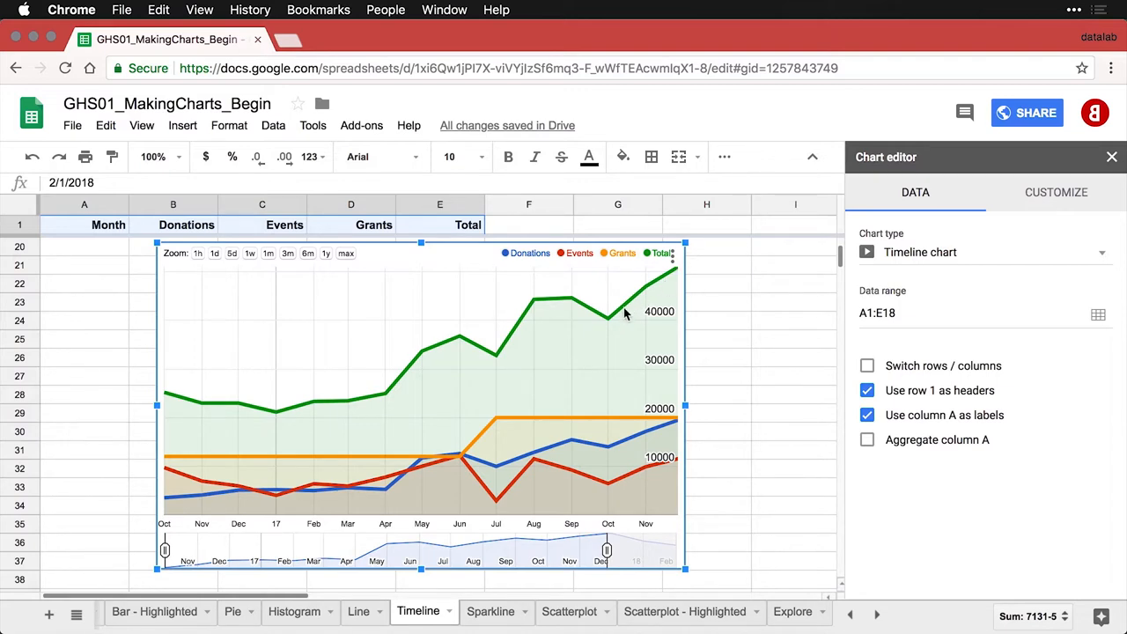
mouse_move(607, 316)
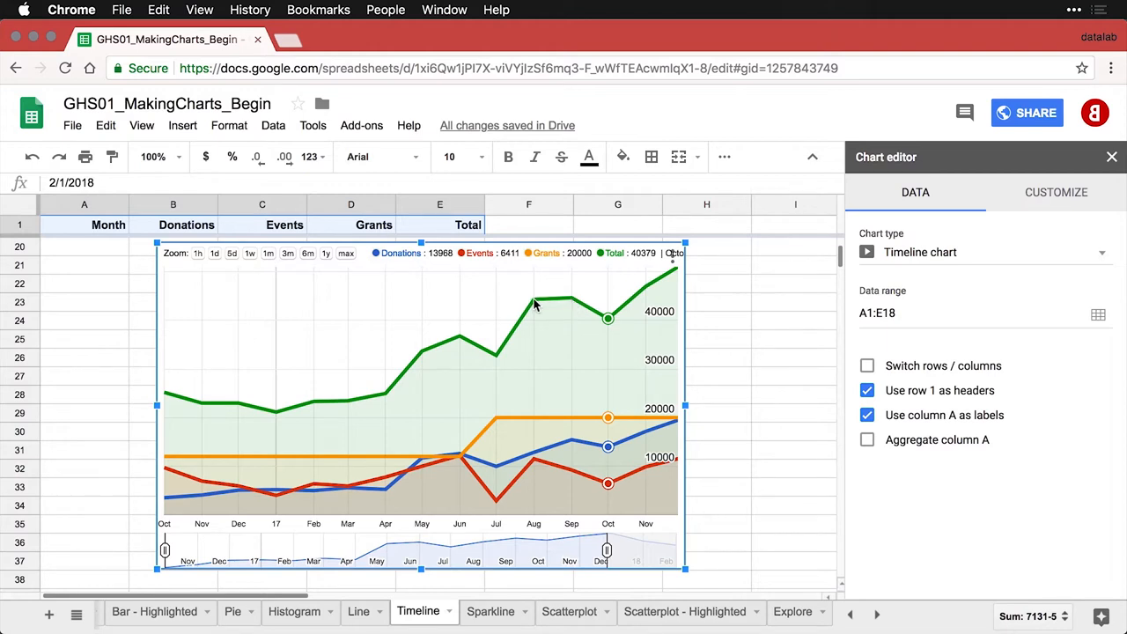
mouse_move(490, 296)
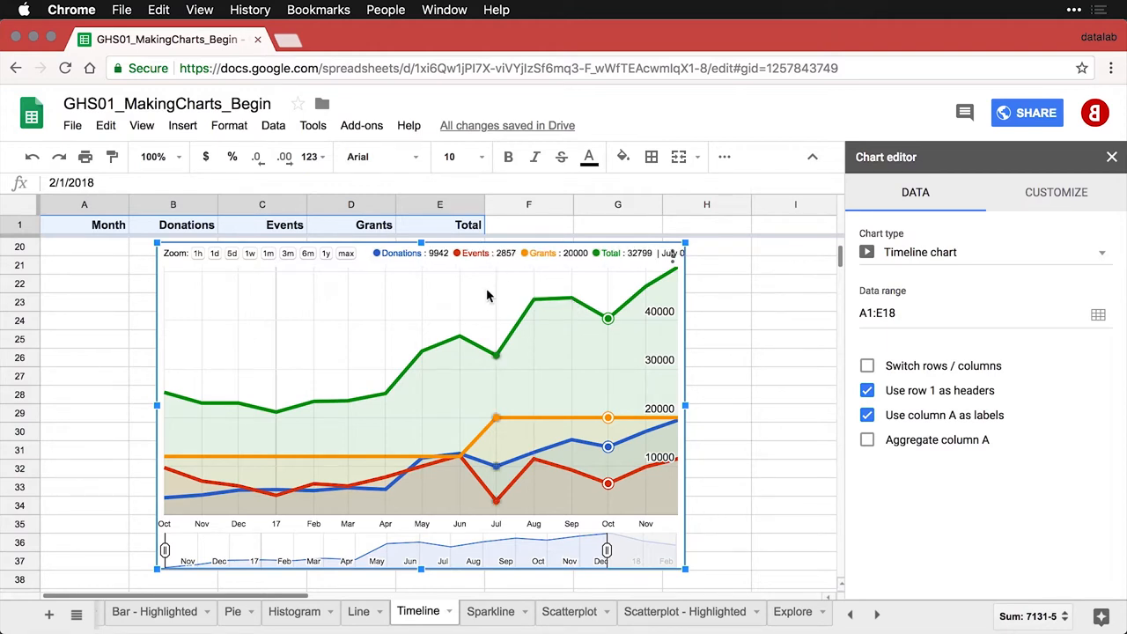
mouse_move(462, 338)
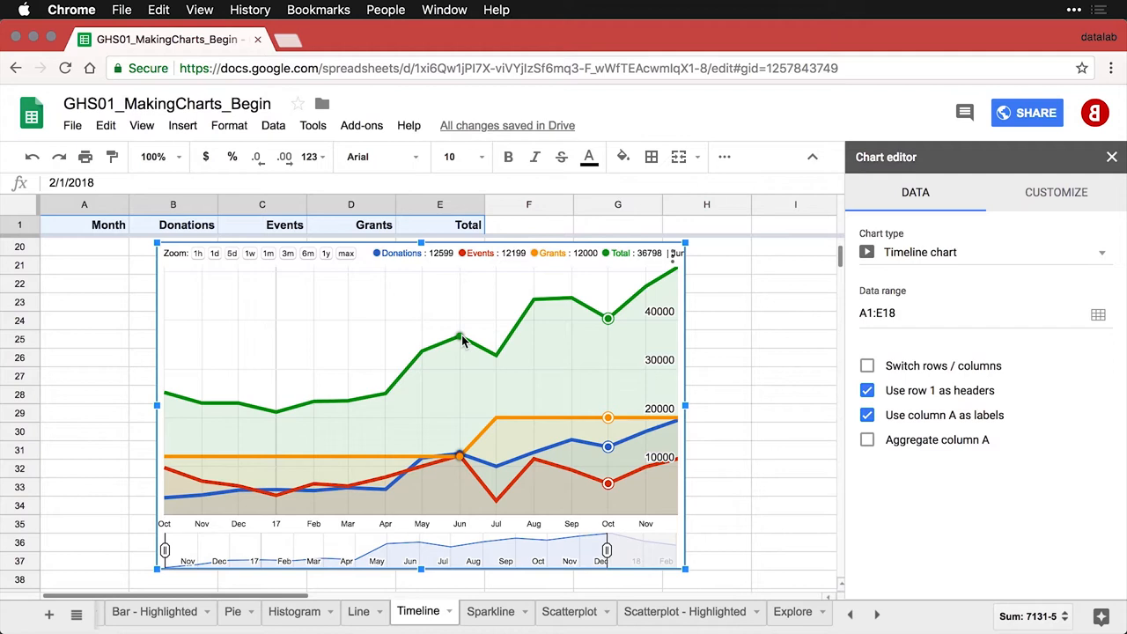